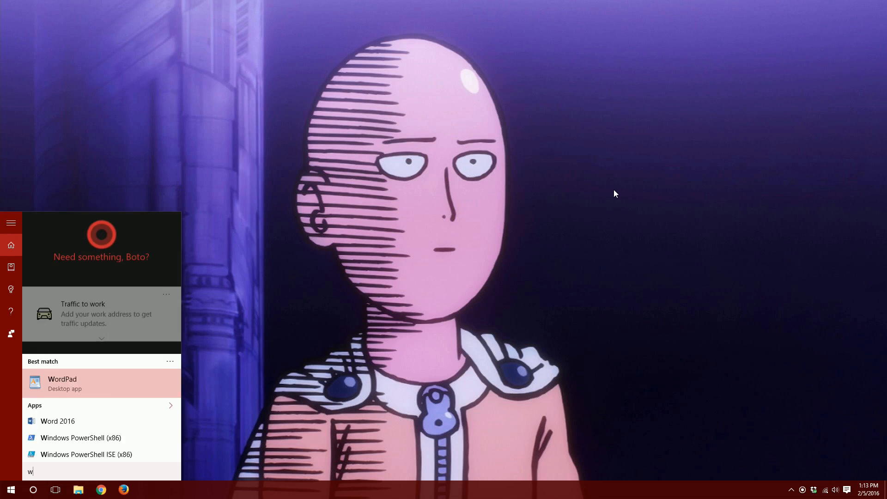
Search 'word' in Start, launch Word 2016 and create a blank document
type("ord")
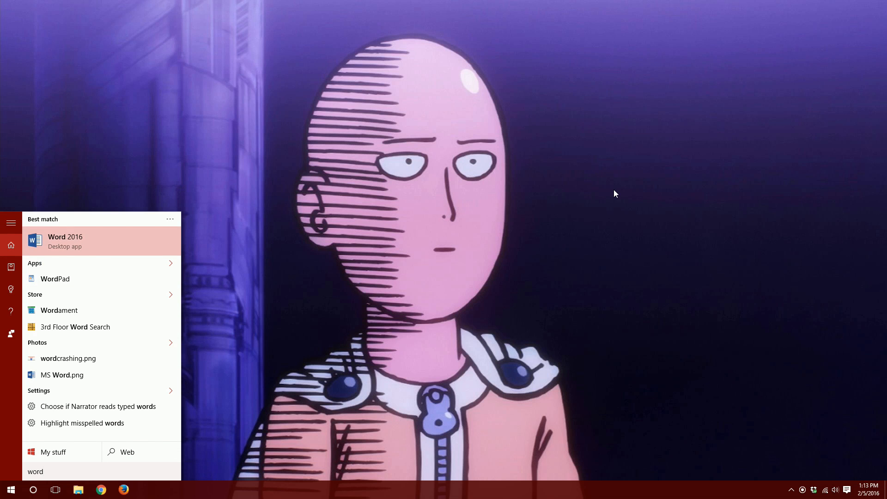
left_click(65, 242)
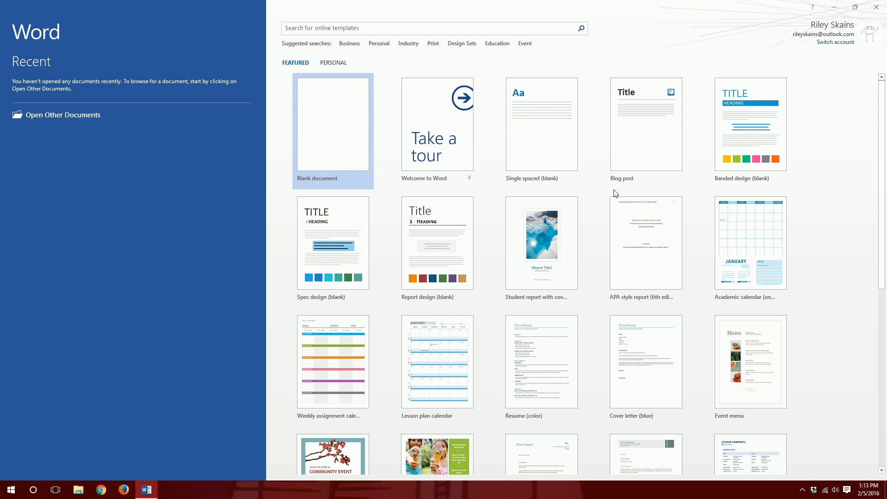
left_click(333, 127)
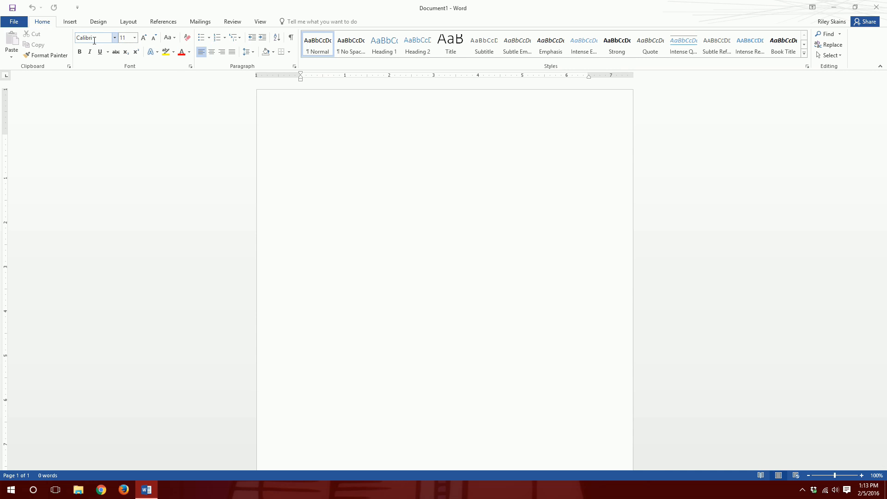
Place the cursor in the blank page and open the Font dialog with Ctrl+Shift+F
left_click(301, 137)
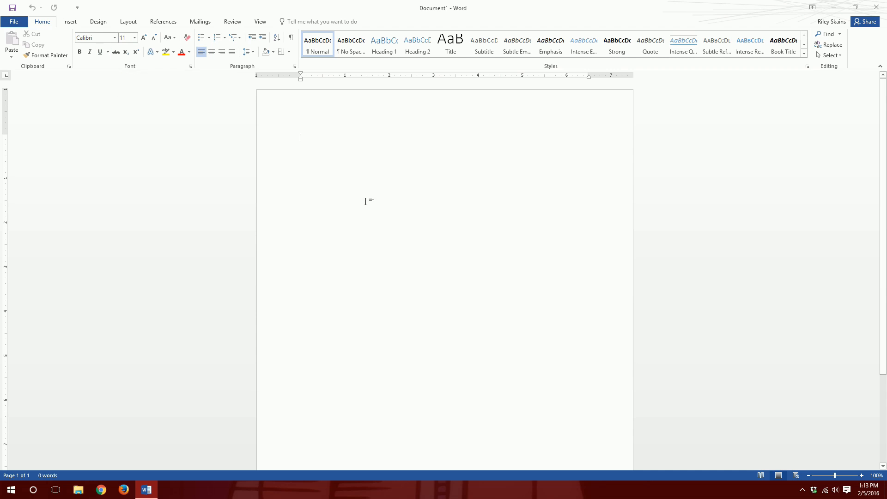
mouse_move(336, 178)
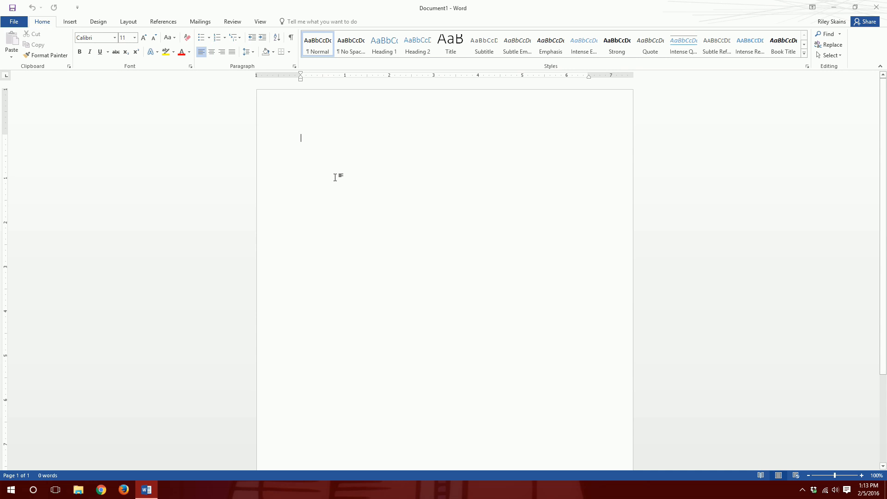
key("Ctrl+Shift+F")
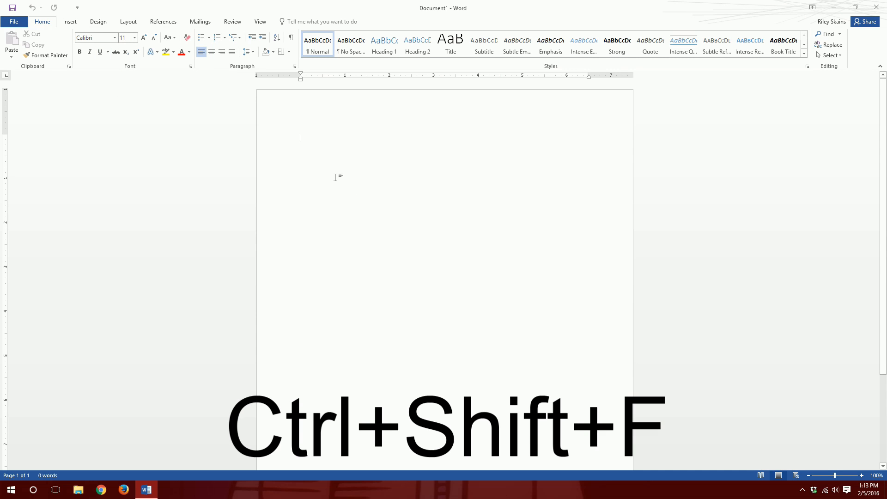
key("Ctrl+Shift+F")
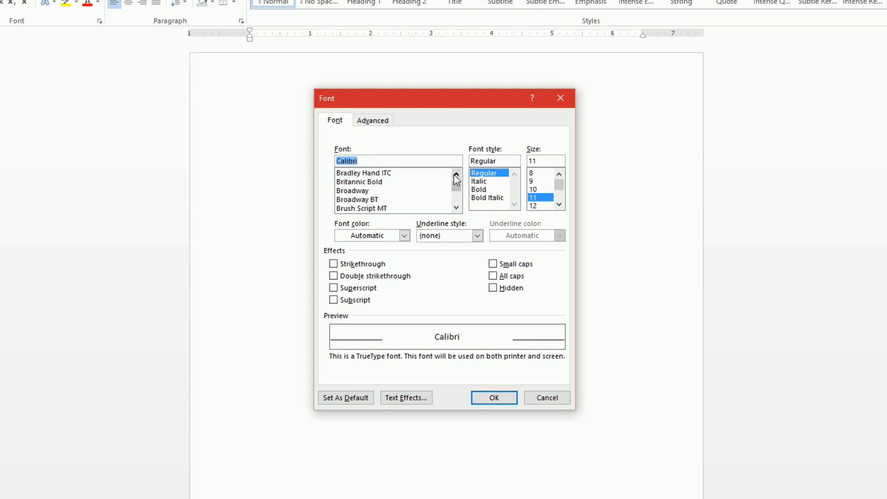
Select Arial in the Font list and size 12 in the Font dialog
left_click(456, 173)
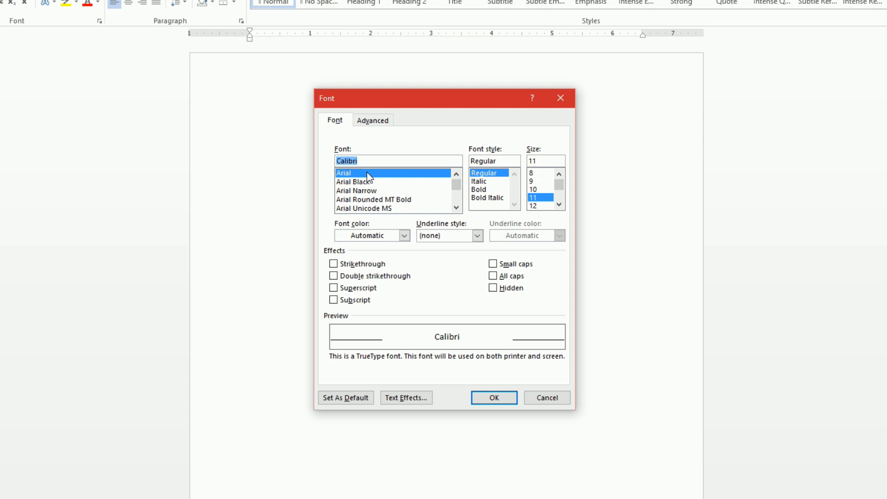
left_click(357, 173)
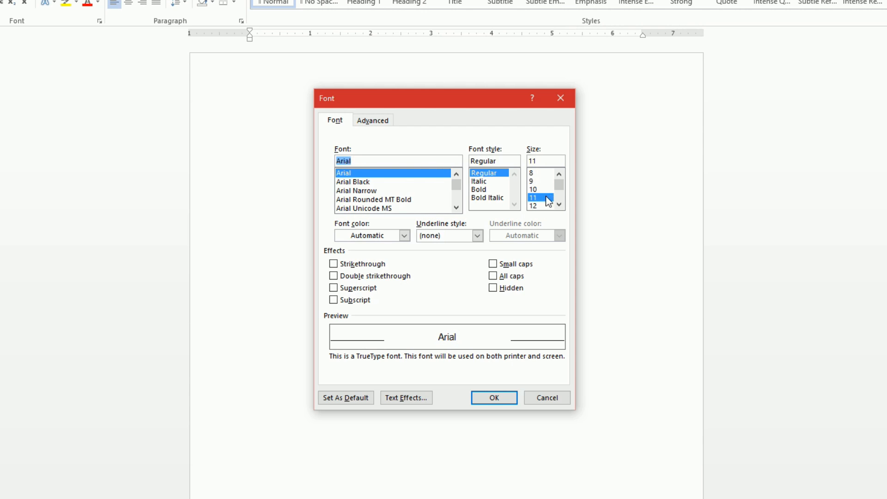
left_click(537, 205)
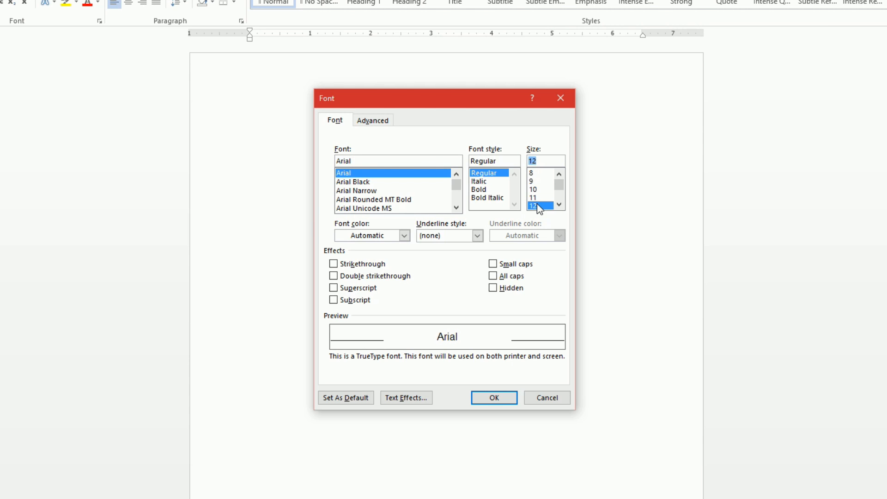
mouse_move(483, 201)
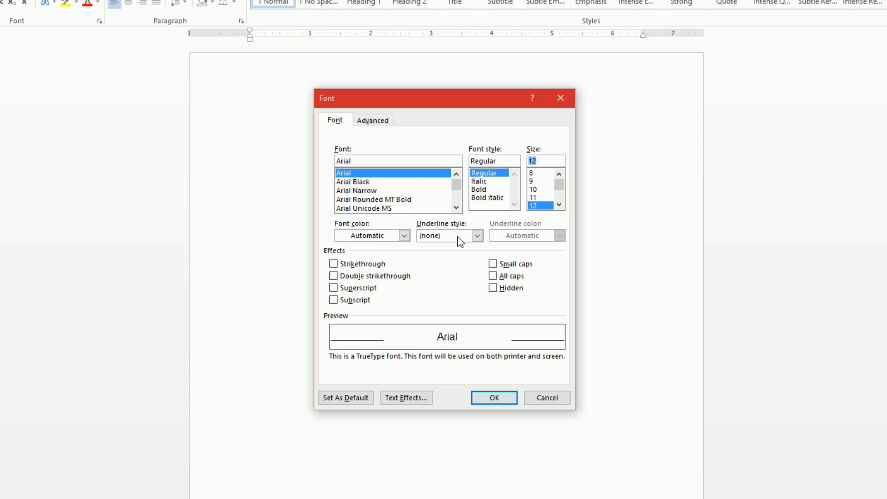
mouse_move(472, 281)
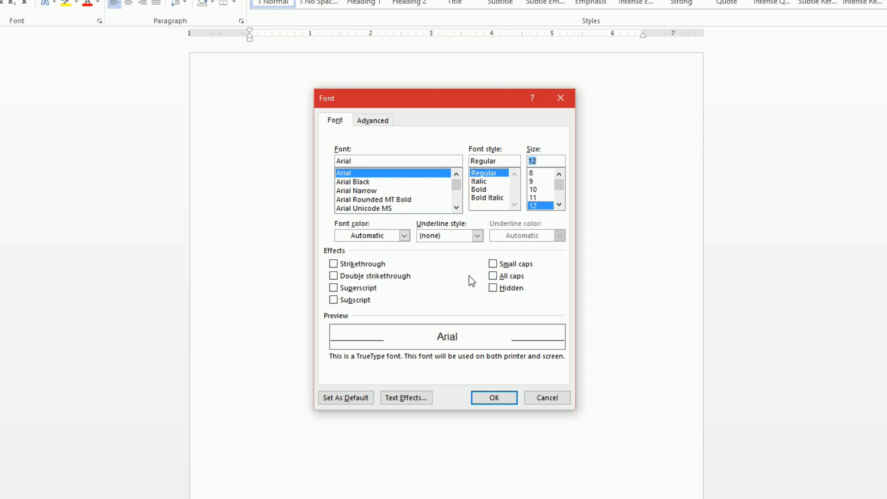
mouse_move(476, 271)
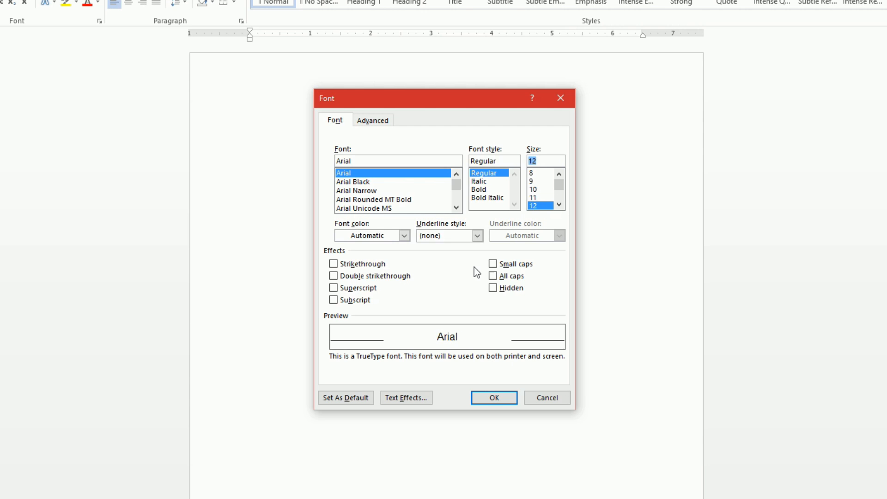
mouse_move(515, 153)
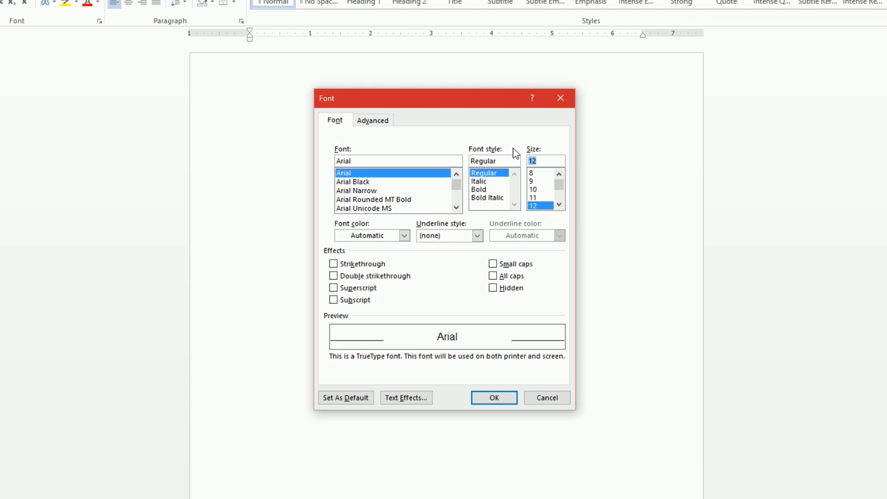
mouse_move(432, 175)
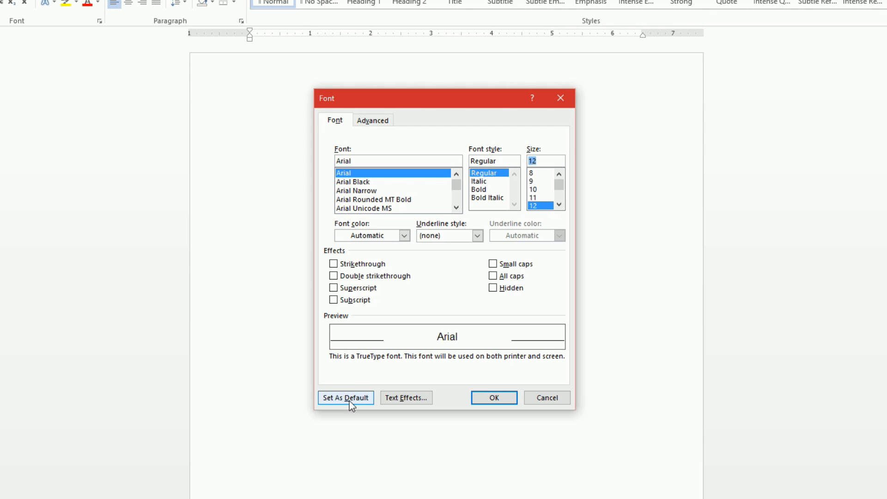
Set Arial 12 as default for all documents based on the Normal template
left_click(346, 398)
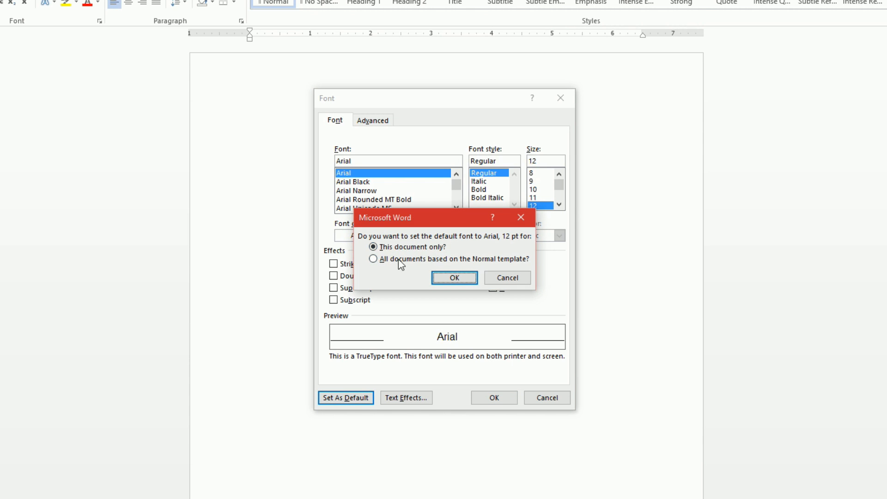
left_click(373, 258)
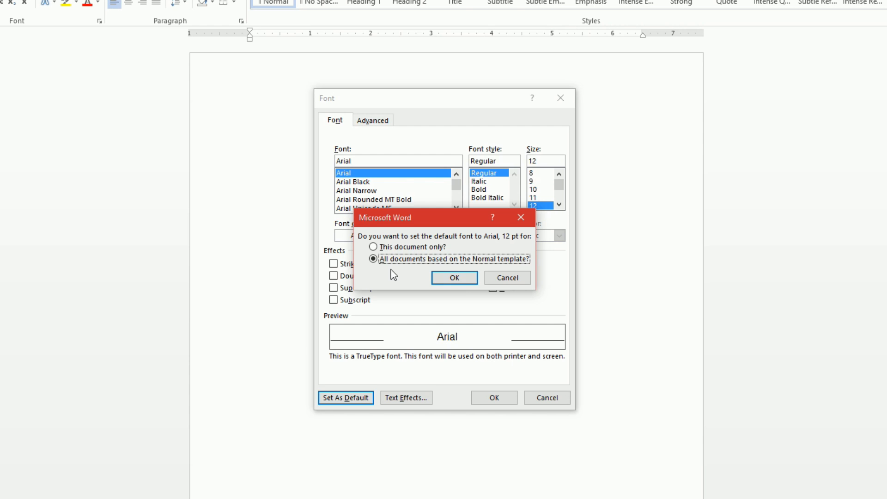
left_click(455, 277)
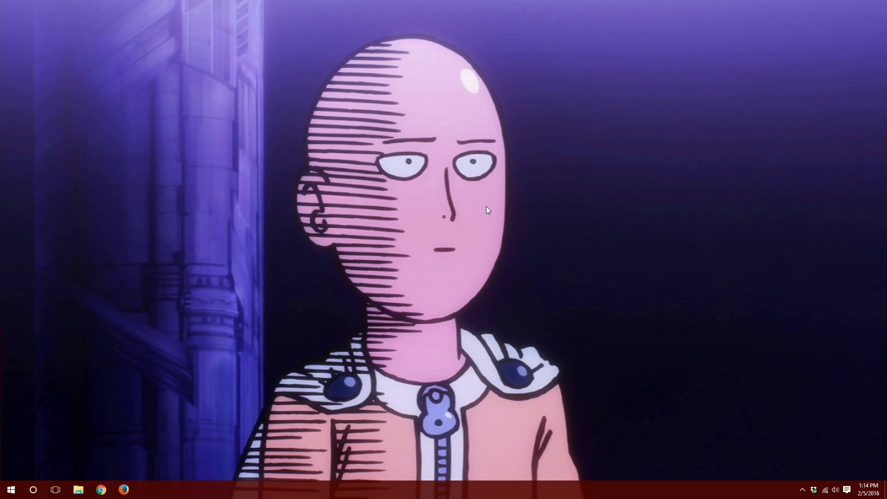
Relaunch Word 2016 from Start search and create another blank document
type("word")
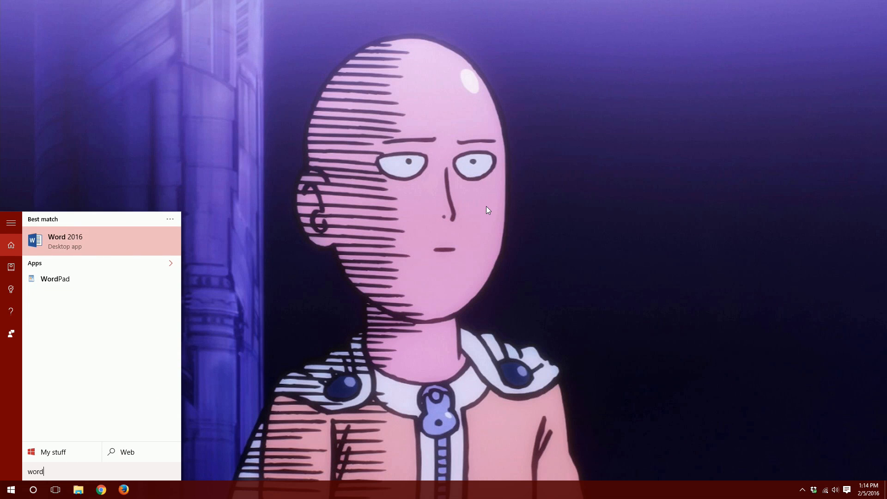
left_click(64, 242)
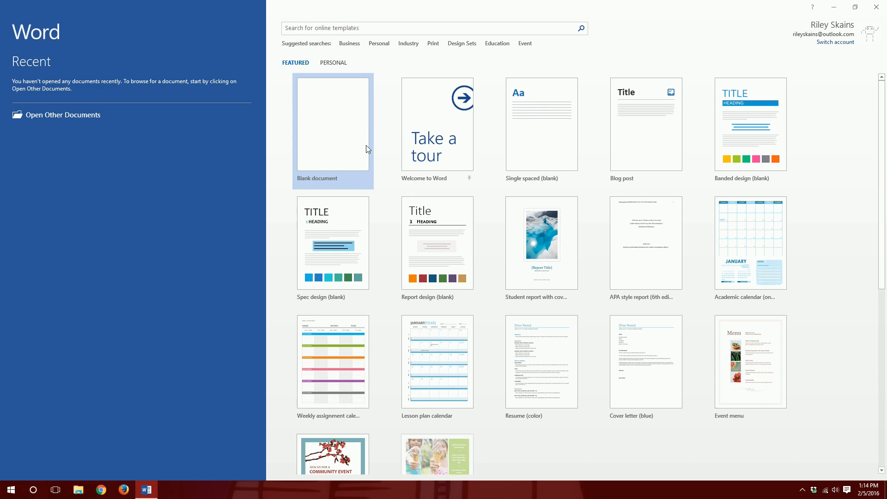
left_click(332, 124)
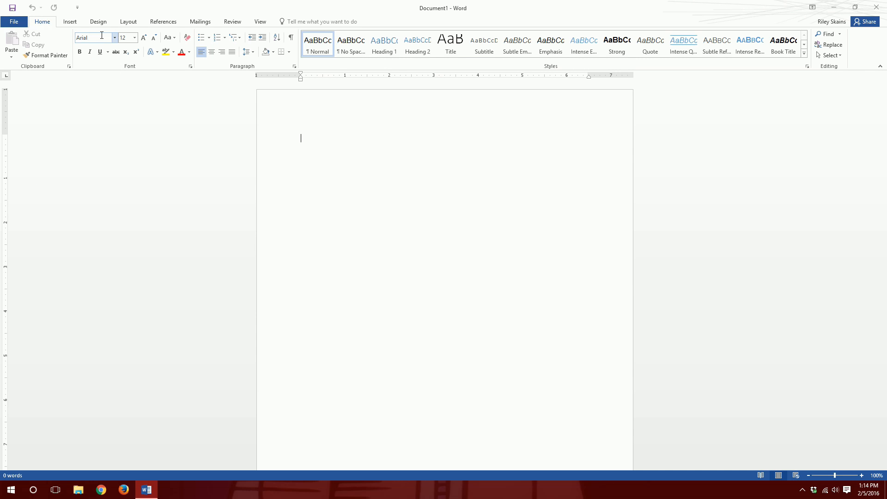
Type 'asdfasdfasdf' into the new document to show Arial 12 pt
type("asdfasdfasdf")
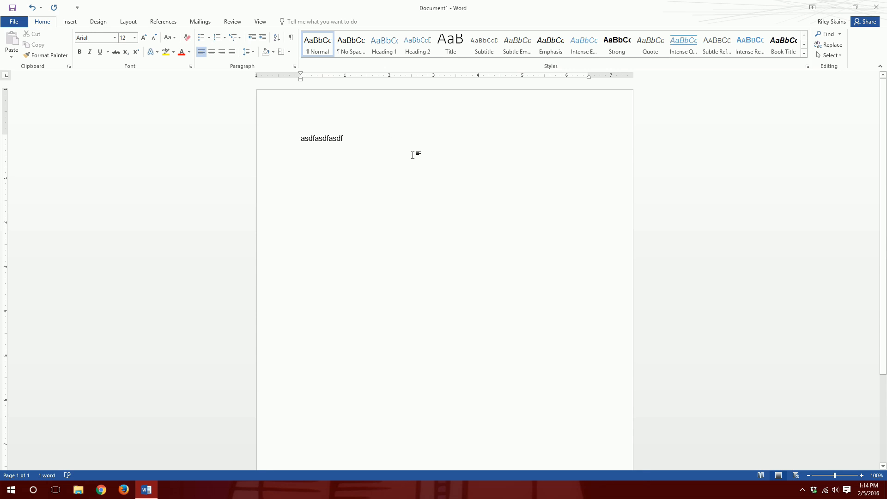
mouse_move(504, 227)
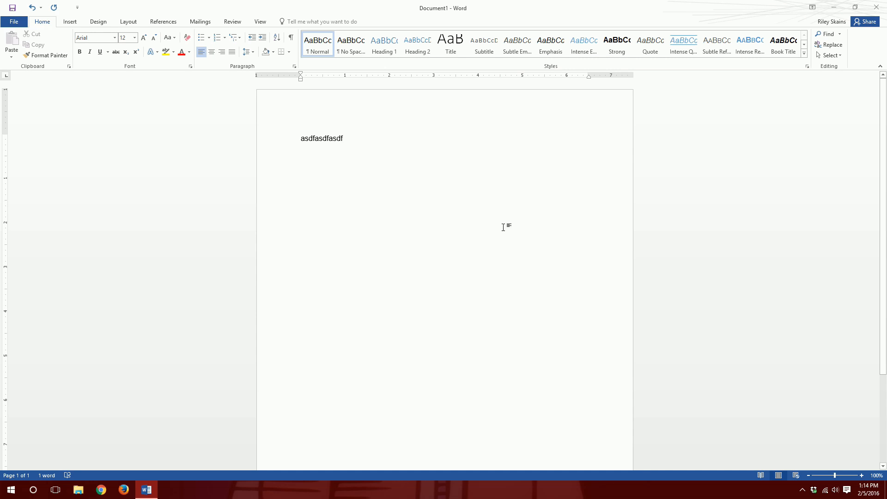